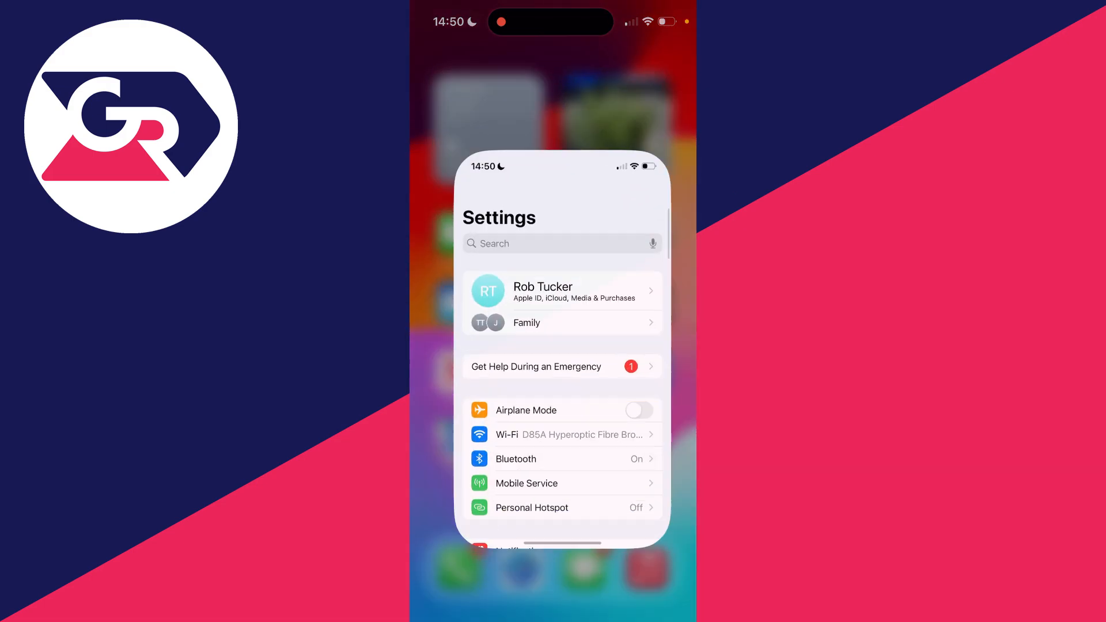
# - Scroll the main Settings list until Siri & Search comes into view
pyautogui.scroll(-3)
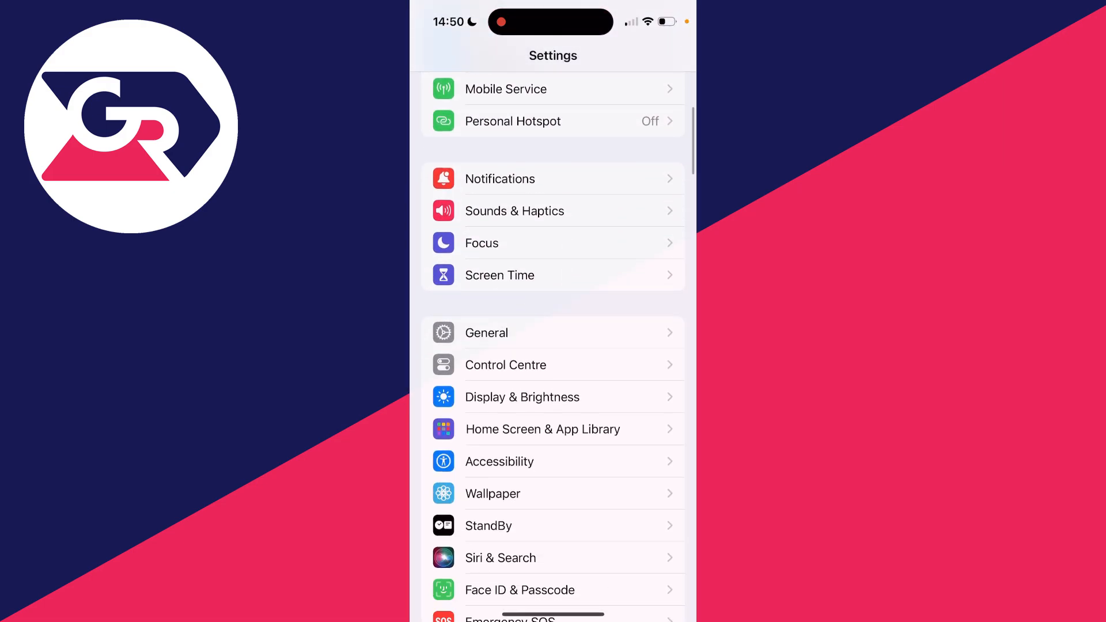
pyautogui.scroll(-3)
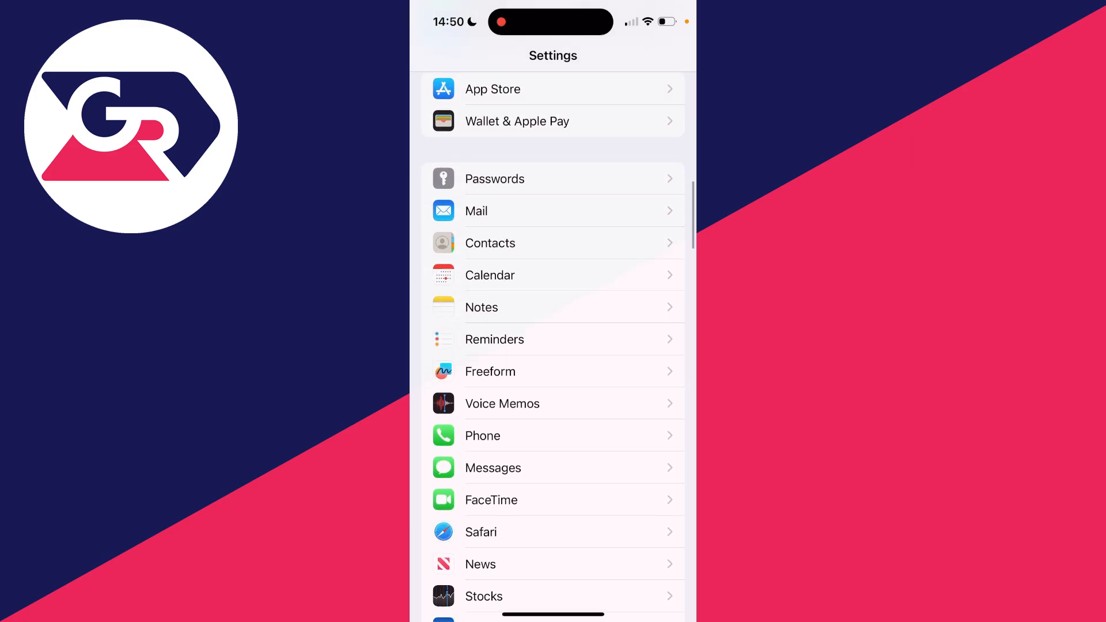
pyautogui.scroll(3)
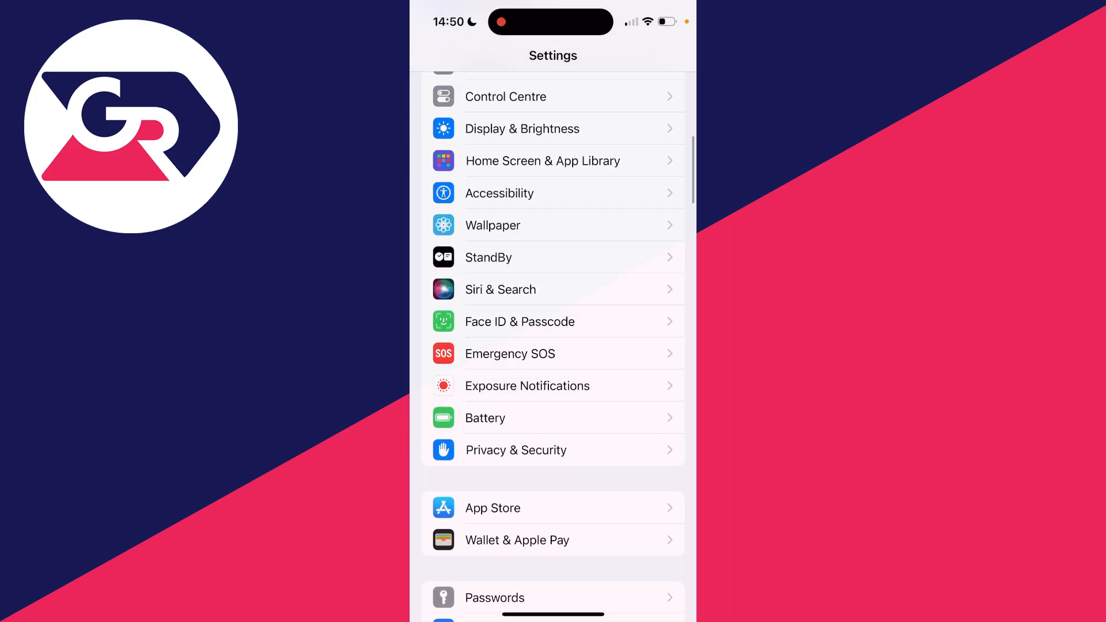
# - Reach the Listen for options in Siri & Search, where "Hey Siri" is chosen
pyautogui.click(500, 290)
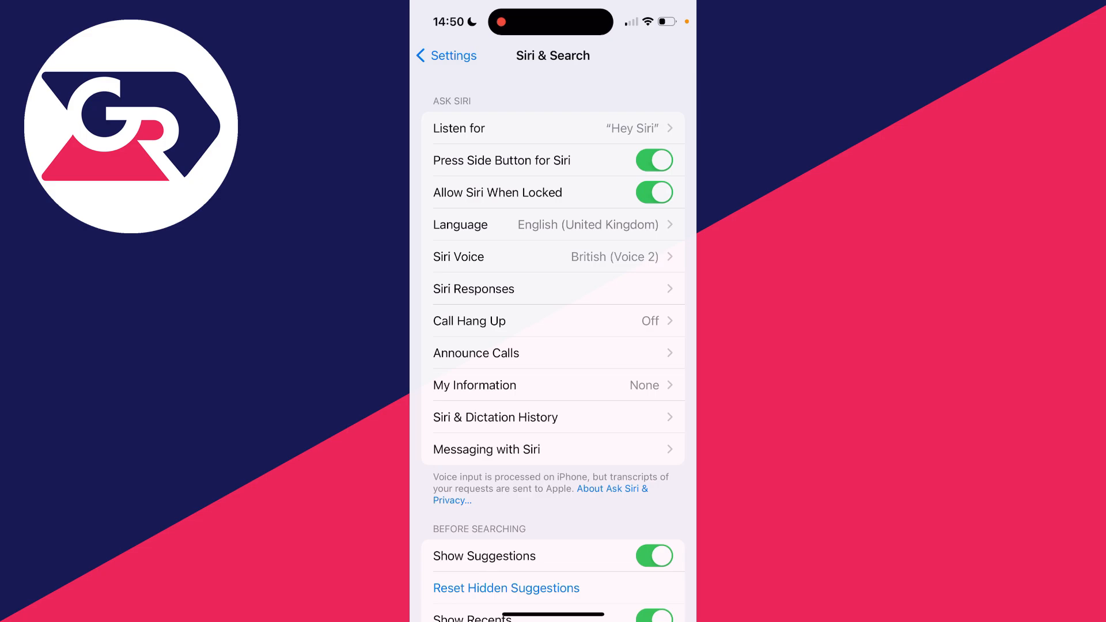
pyautogui.click(555, 128)
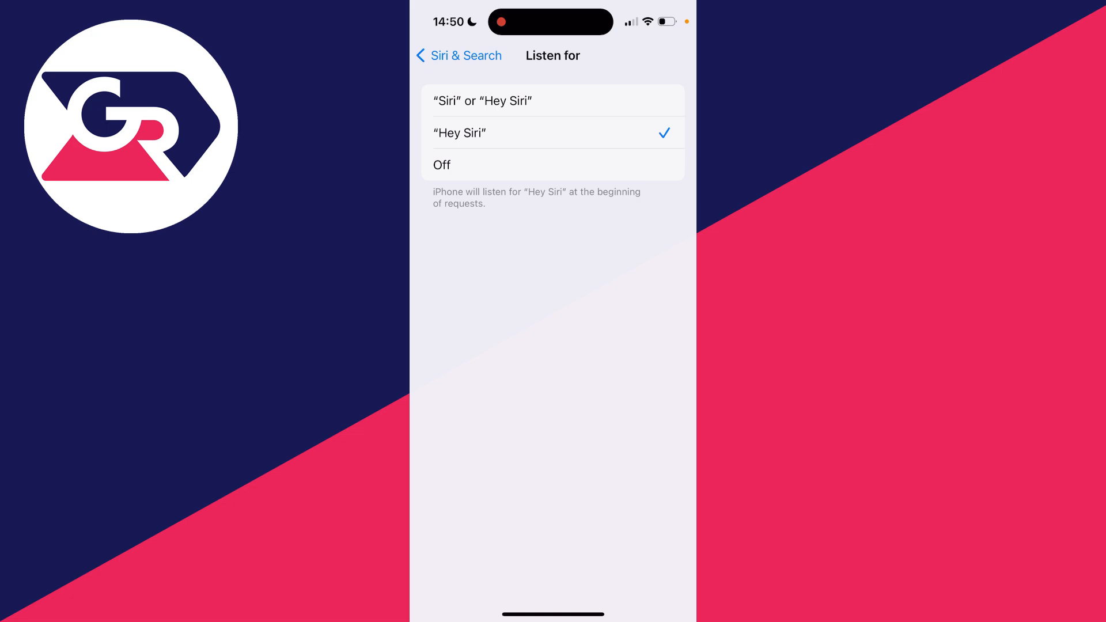
# - Run the "Hey Siri" voice setup through Continue and Done so listening stays on "Hey Siri"
pyautogui.click(554, 165)
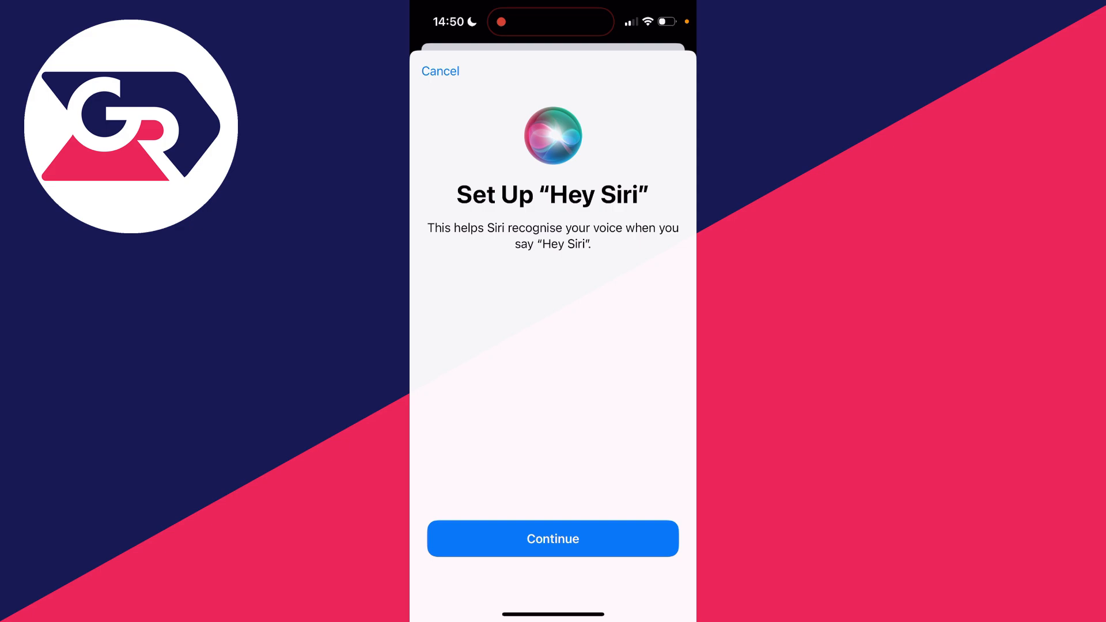
pyautogui.click(552, 538)
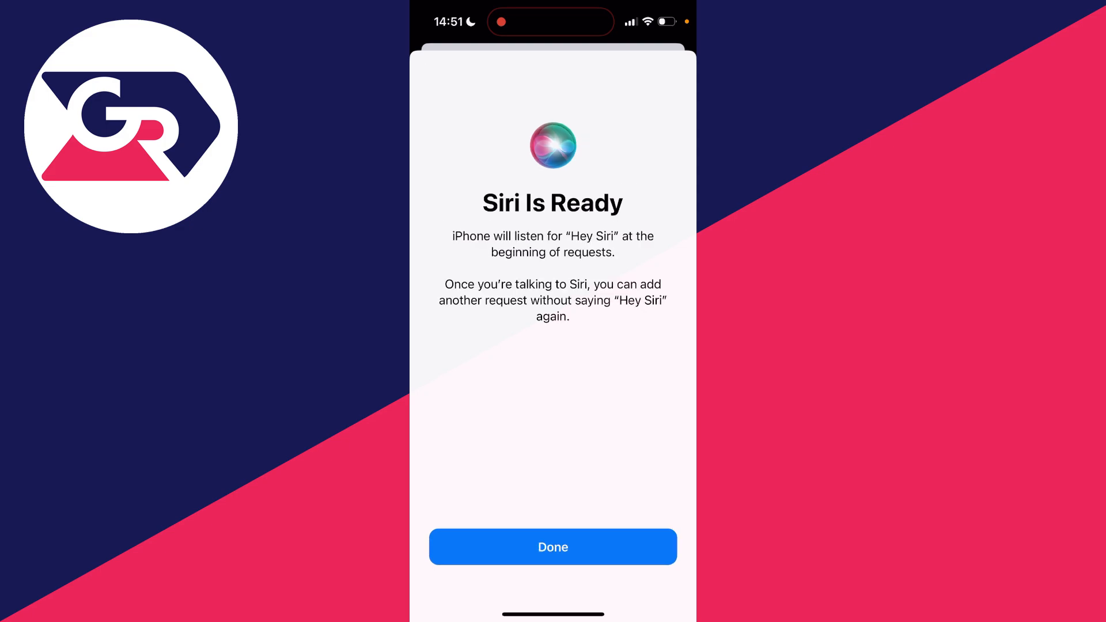
pyautogui.click(553, 547)
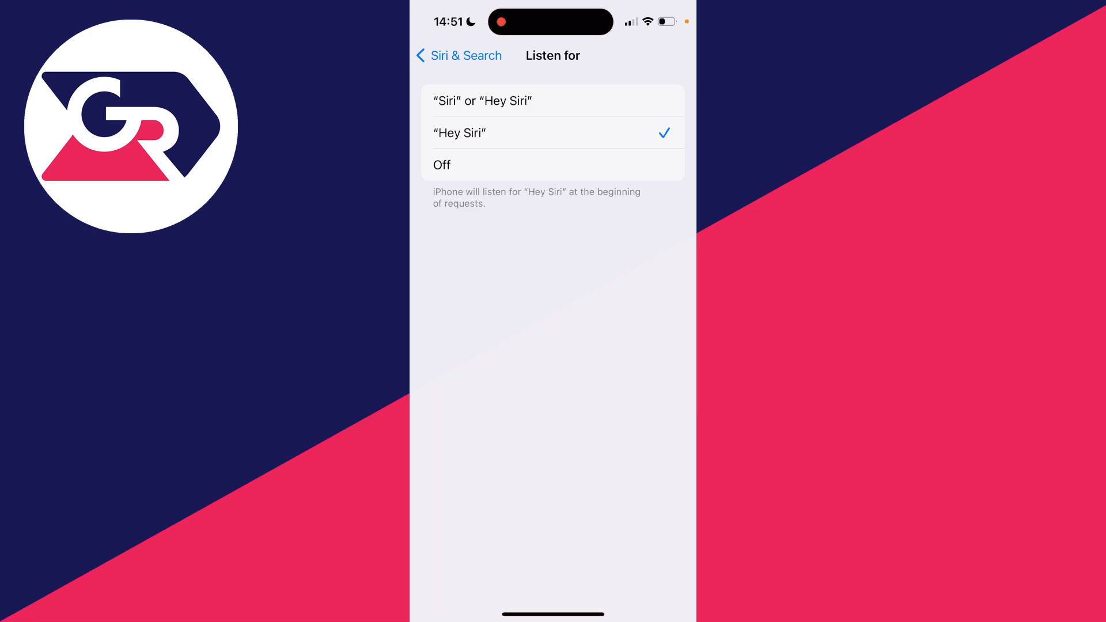